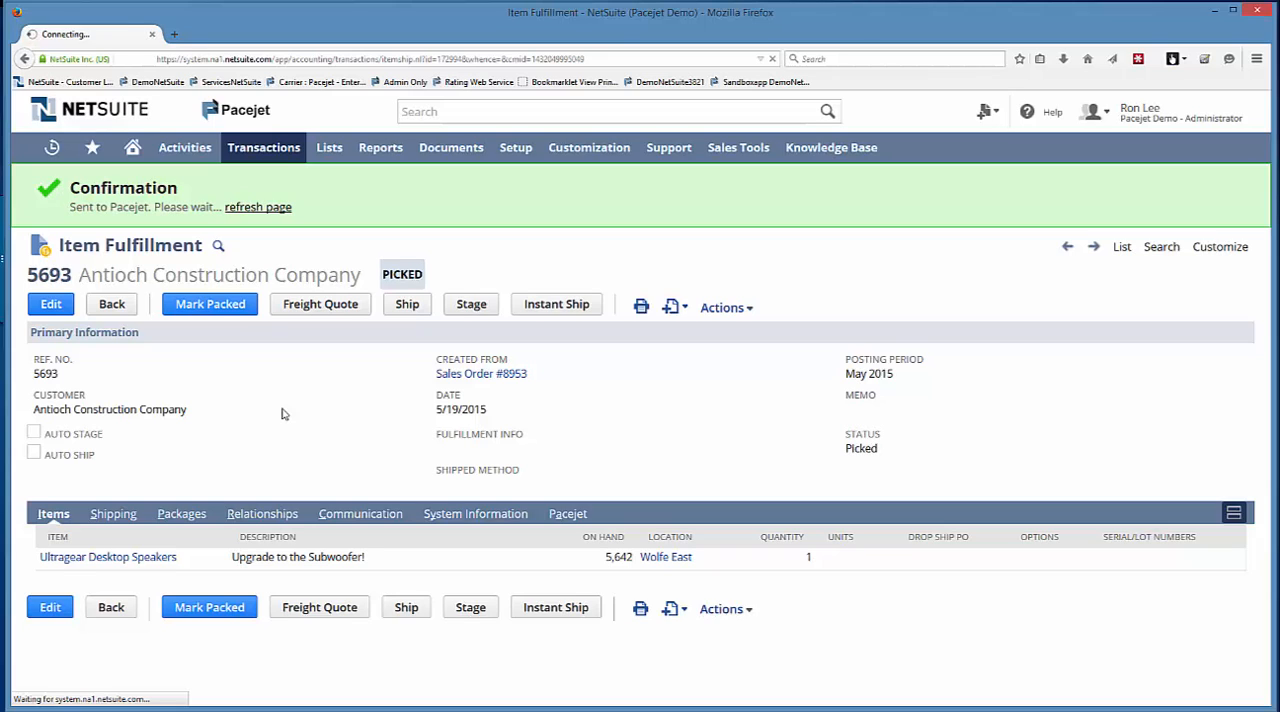
Step: Save sales order 8954 for Antioch Construction with the Ultragear Desktop Speakers line
{"action": "left_click", "coordinate": [481, 373]}
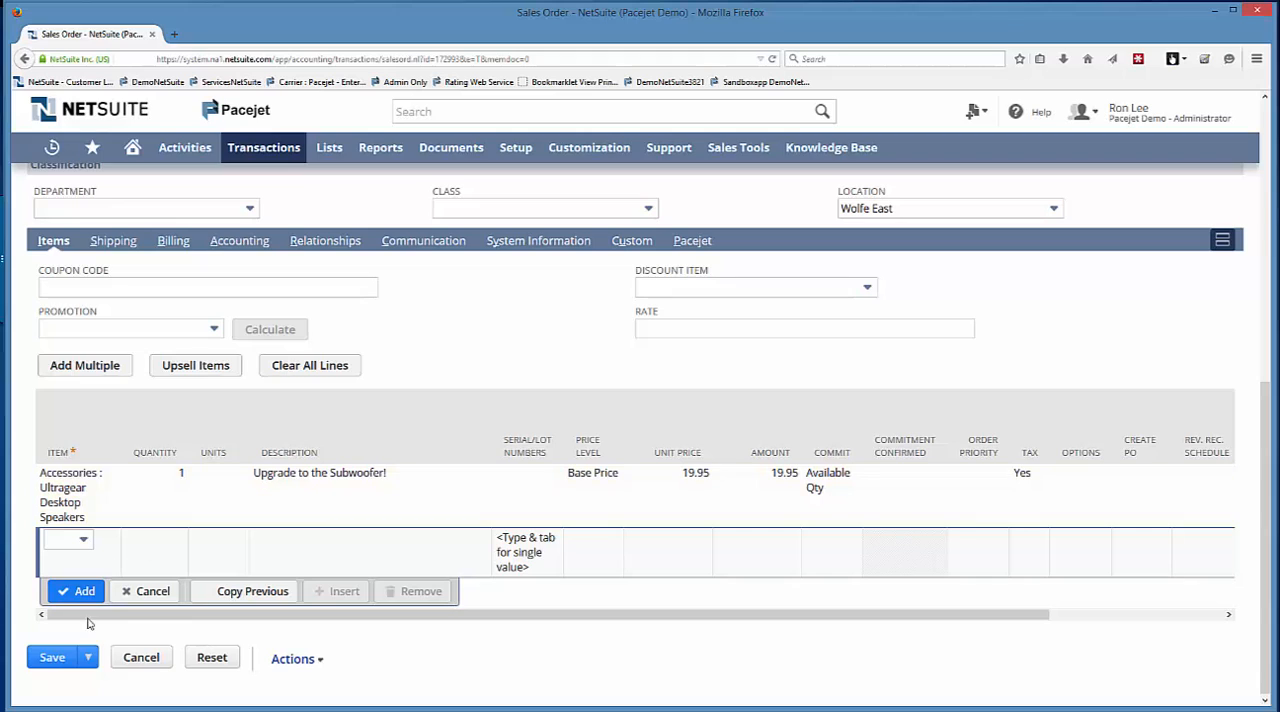
{"action": "left_click", "coordinate": [292, 658]}
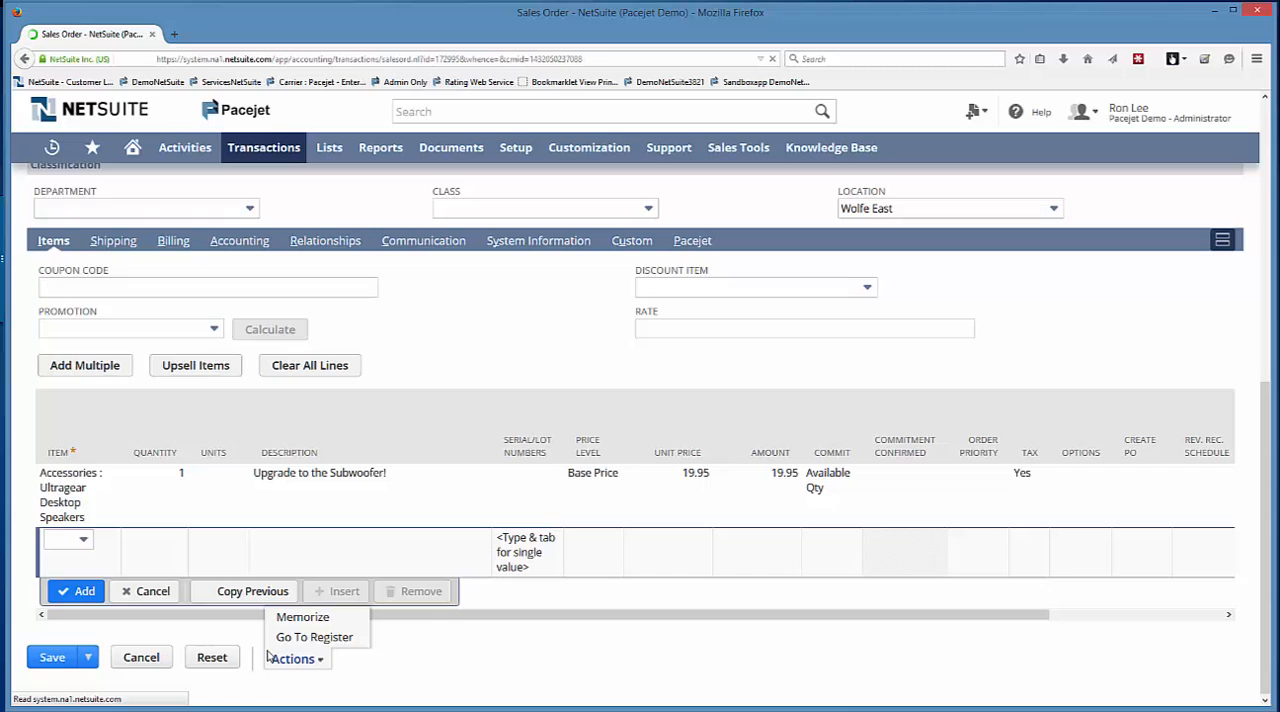
{"action": "left_click", "coordinate": [52, 657]}
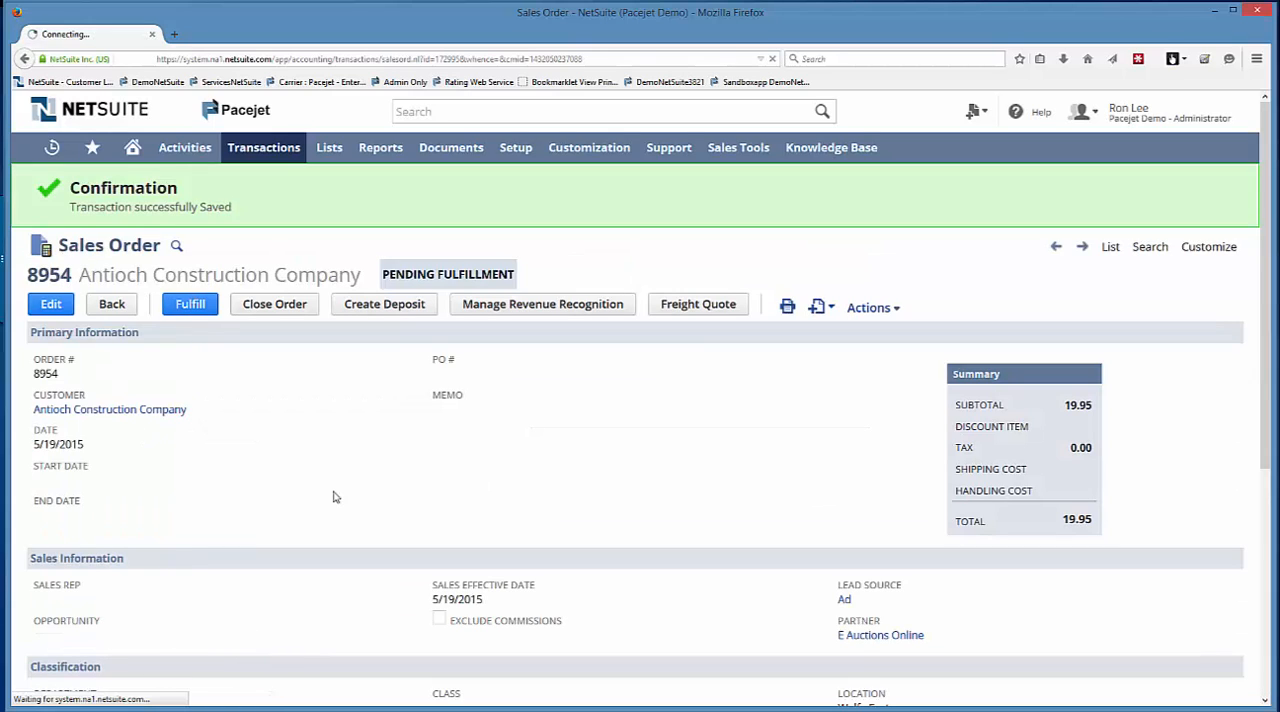
Step: Fulfill sales order 8954 with Auto Stage unchecked and edit the speakers' fulfill quantity
{"action": "left_click", "coordinate": [190, 304]}
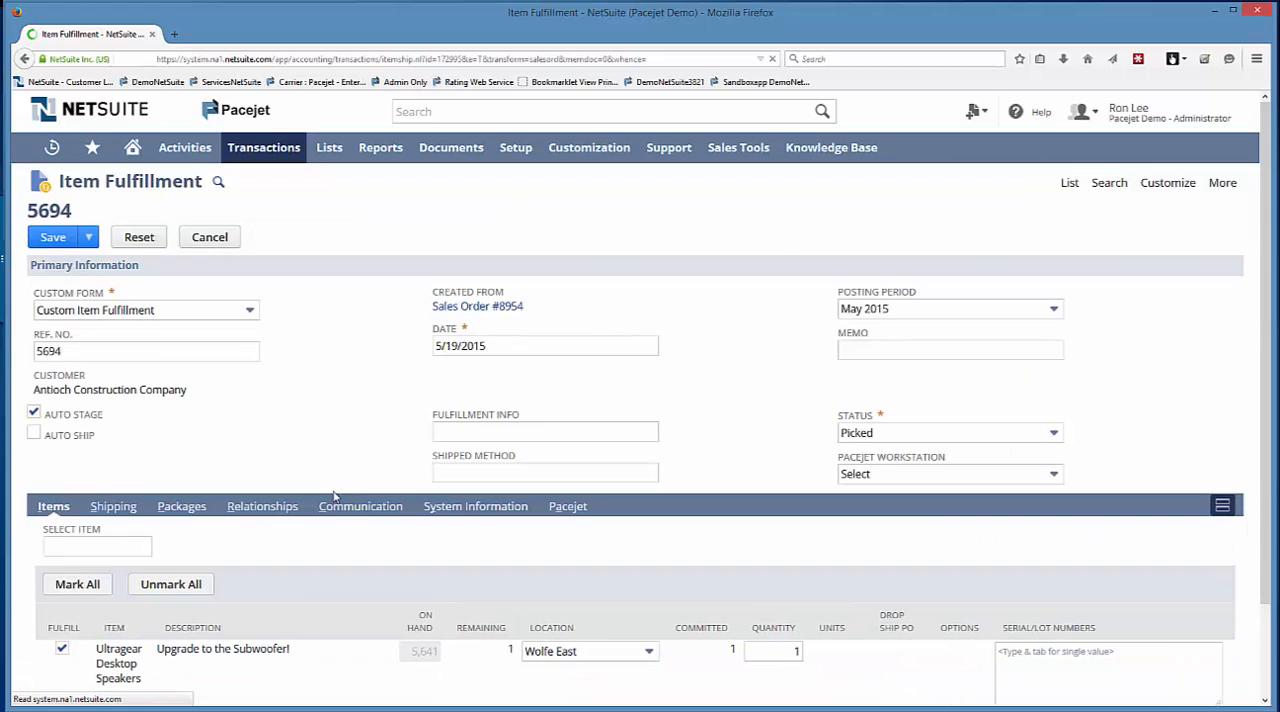
{"action": "left_click", "coordinate": [33, 413]}
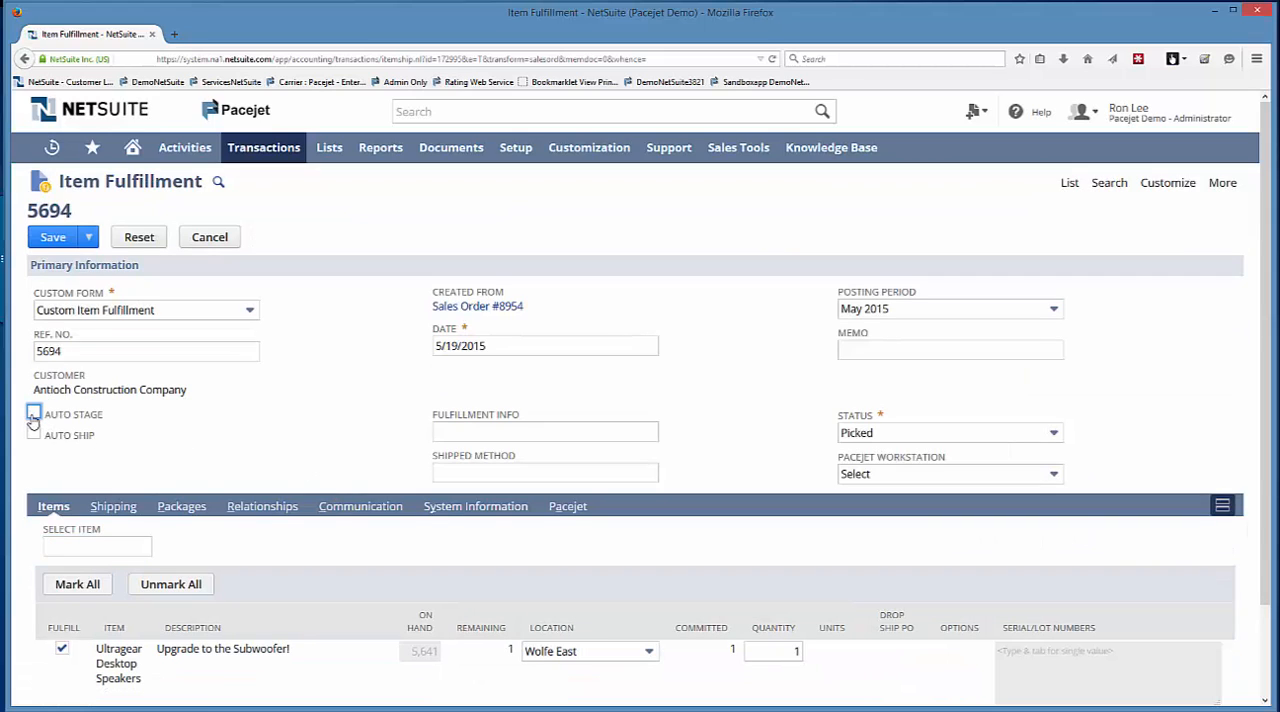
{"action": "left_click", "coordinate": [33, 414]}
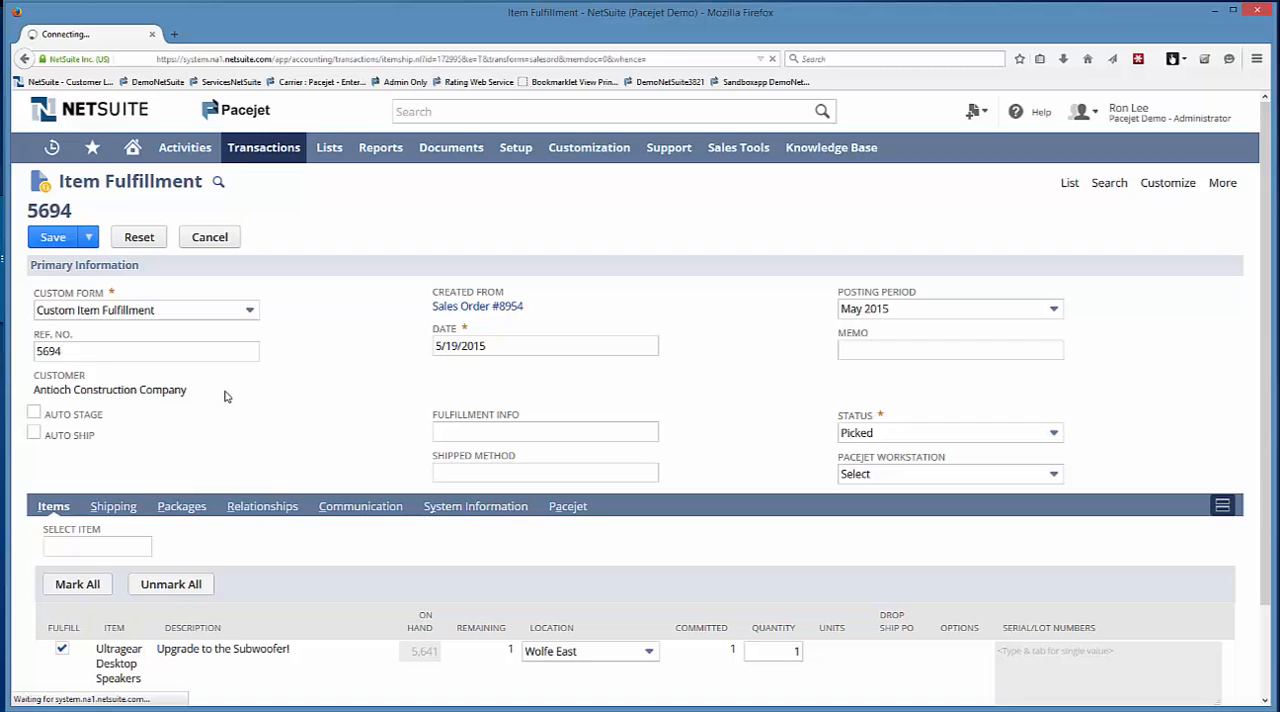
{"action": "left_click", "coordinate": [773, 651]}
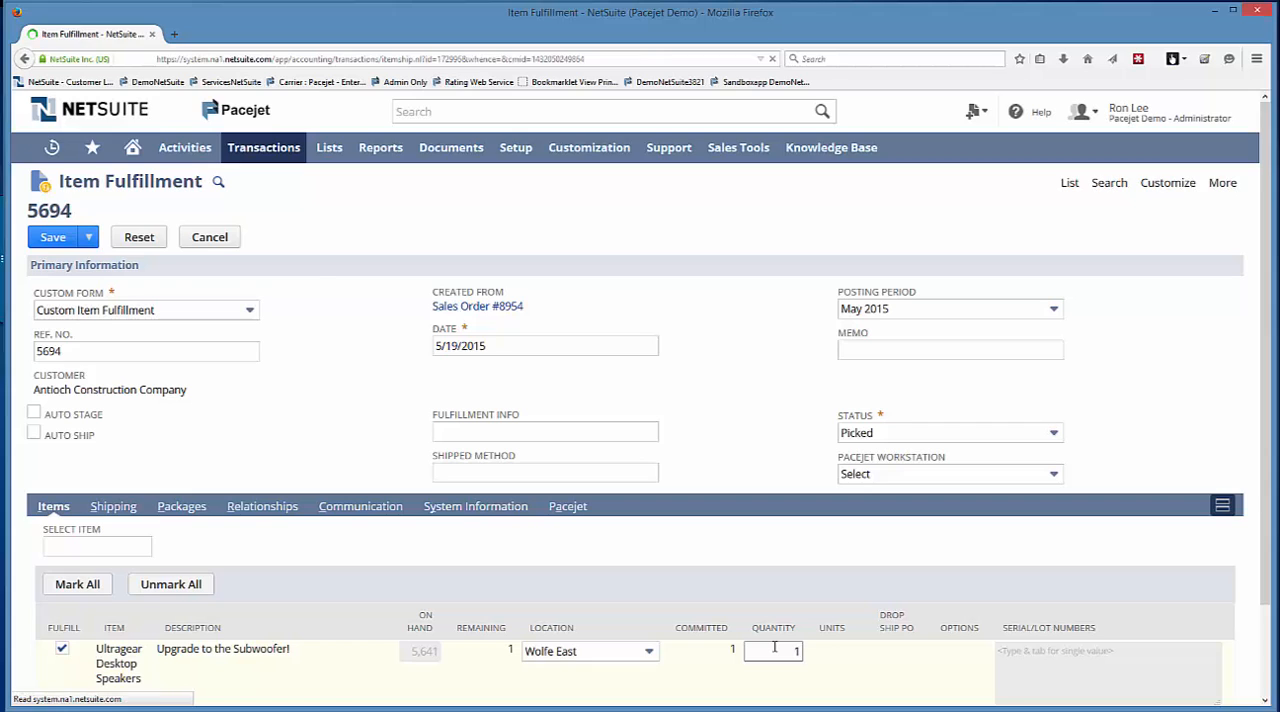
{"action": "left_click", "coordinate": [52, 237]}
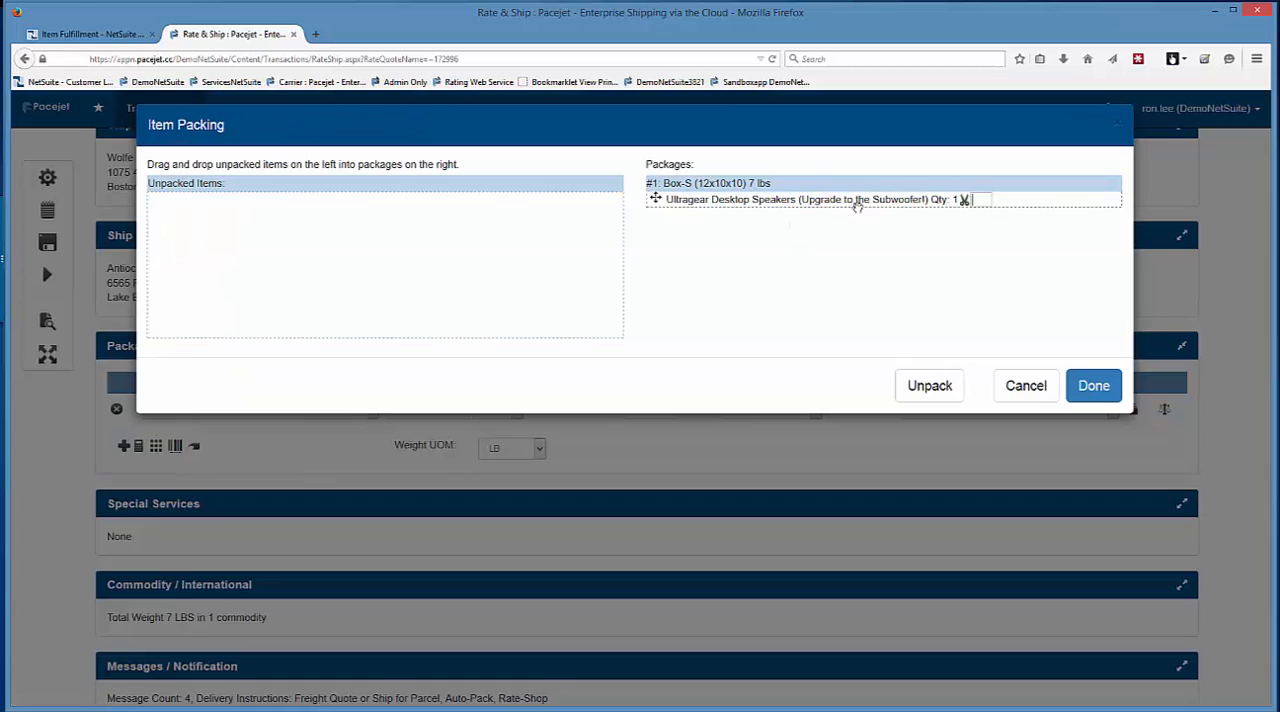
Step: Confirm the speakers packed in Box-S (12x10x10, 7 lb) and finish packing
{"action": "left_click", "coordinate": [1093, 385]}
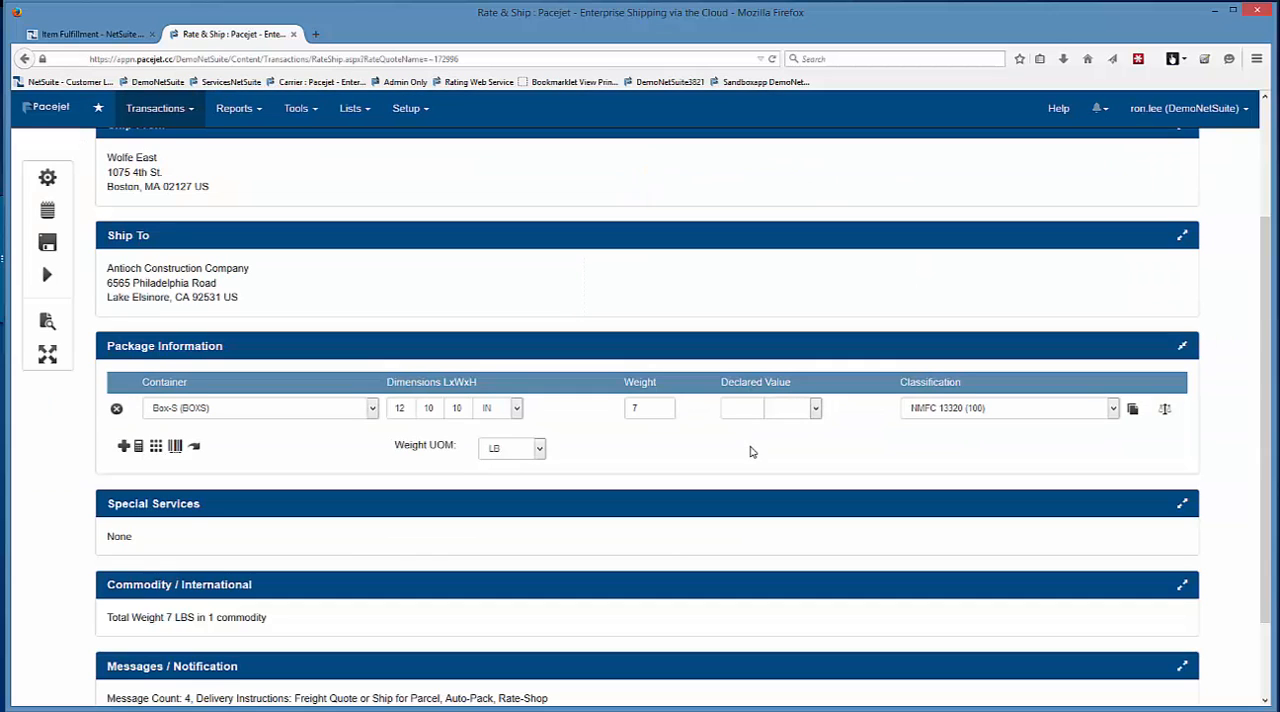
{"action": "mouse_move", "coordinate": [1050, 442]}
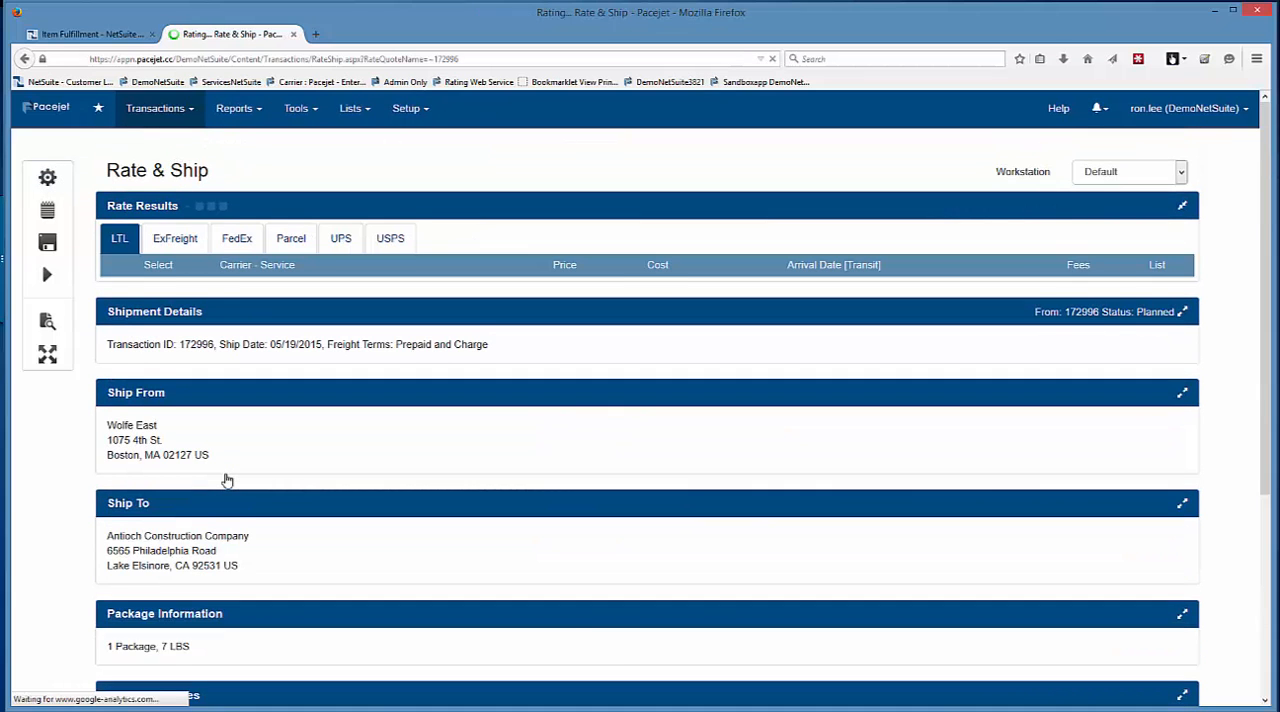
Step: Select the FedEx Ground rate (13.37) and ship the package
{"action": "left_click", "coordinate": [292, 238]}
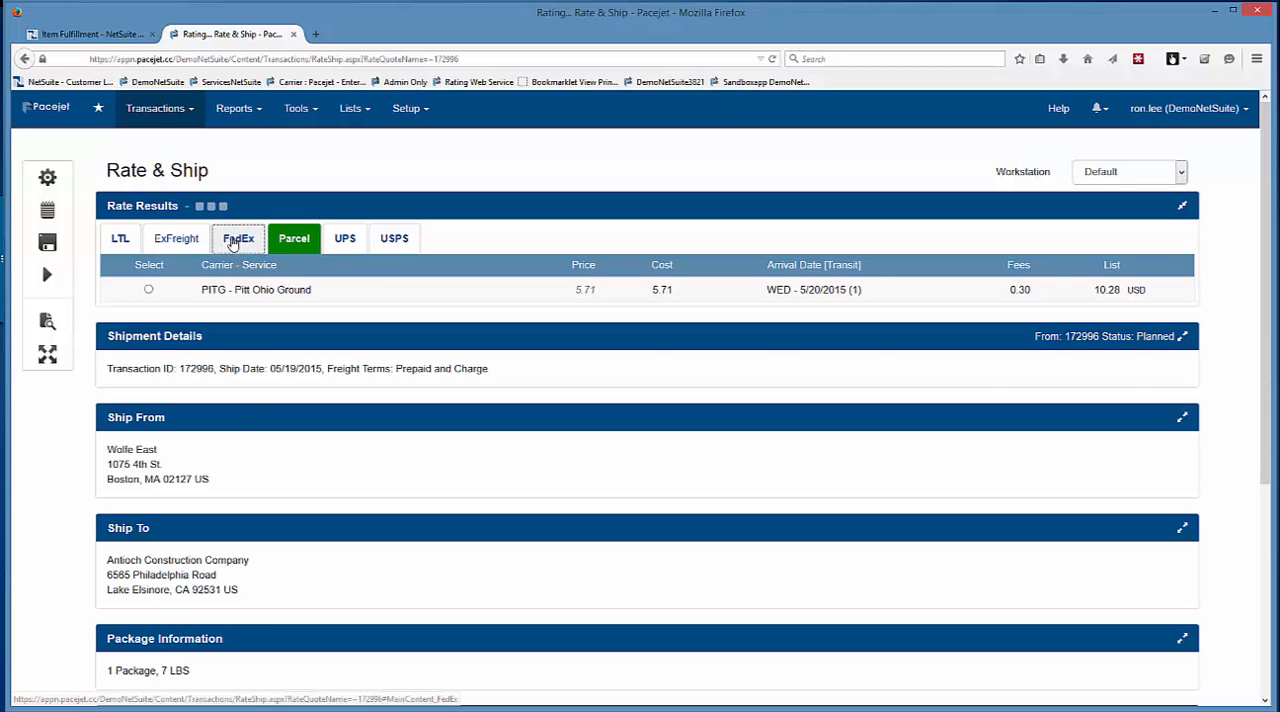
{"action": "left_click", "coordinate": [238, 238]}
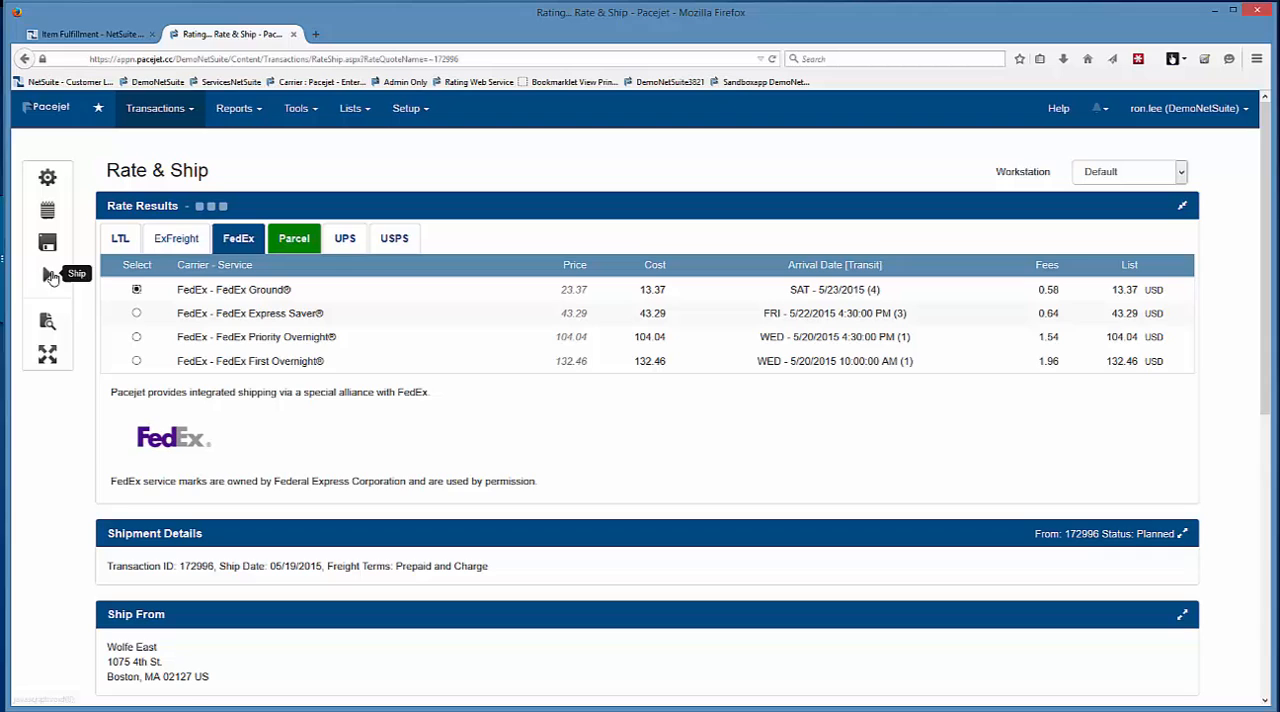
{"action": "left_click", "coordinate": [47, 274]}
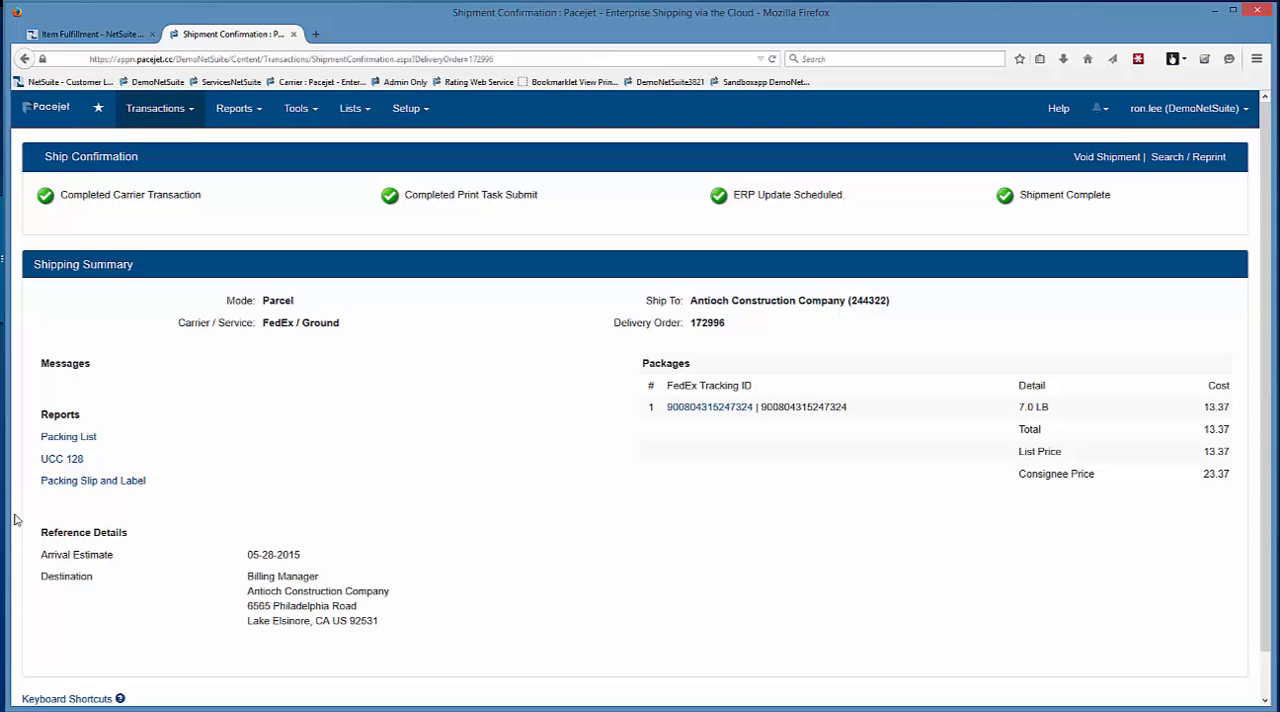
{"action": "mouse_move", "coordinate": [174, 488]}
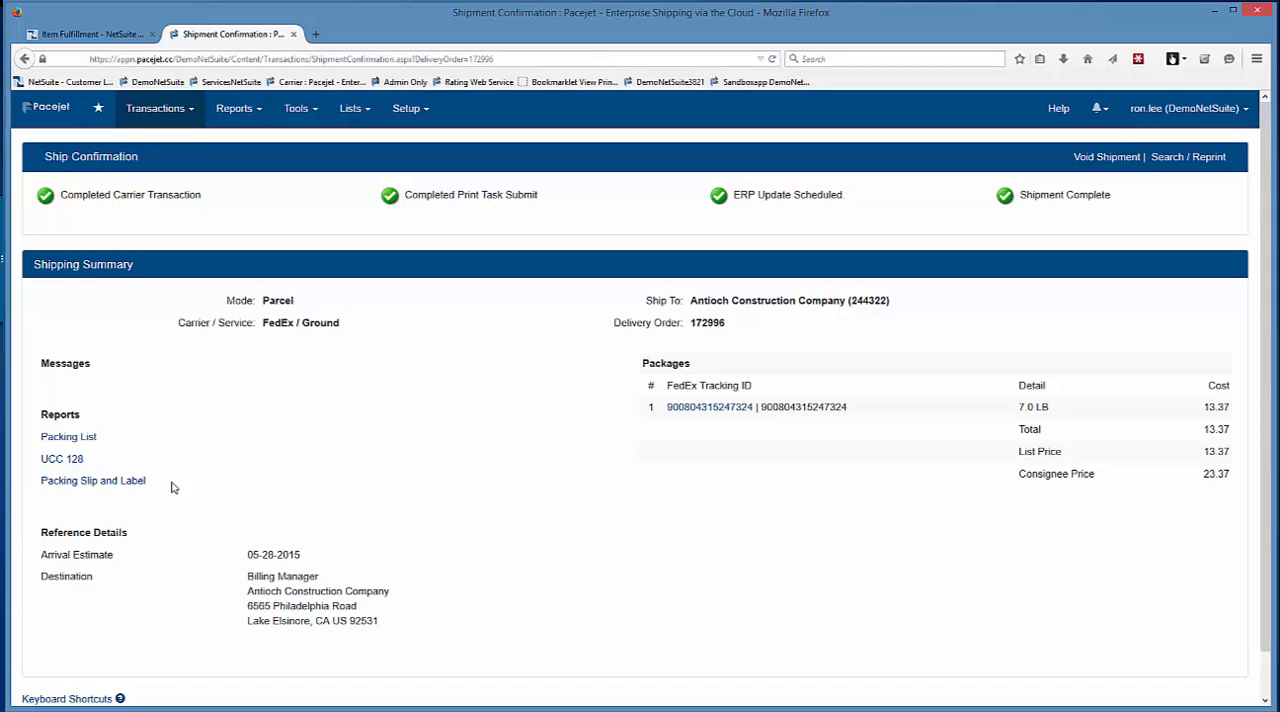
Step: Open the Packing Slip and Label report from the Ship Confirmation page
{"action": "left_click", "coordinate": [92, 480]}
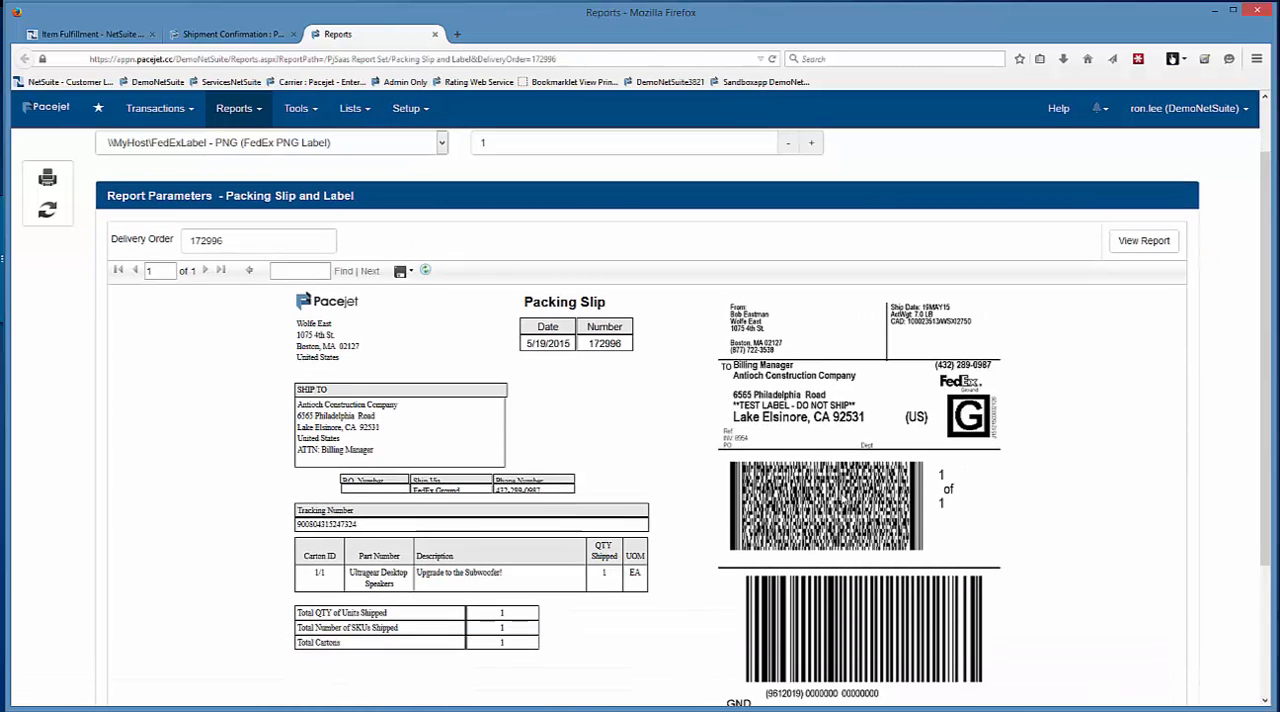
Step: Export the packing slip and FedEx label report for order 172996 as PDF
{"action": "scroll", "scroll_direction": "down", "scroll_amount": 3}
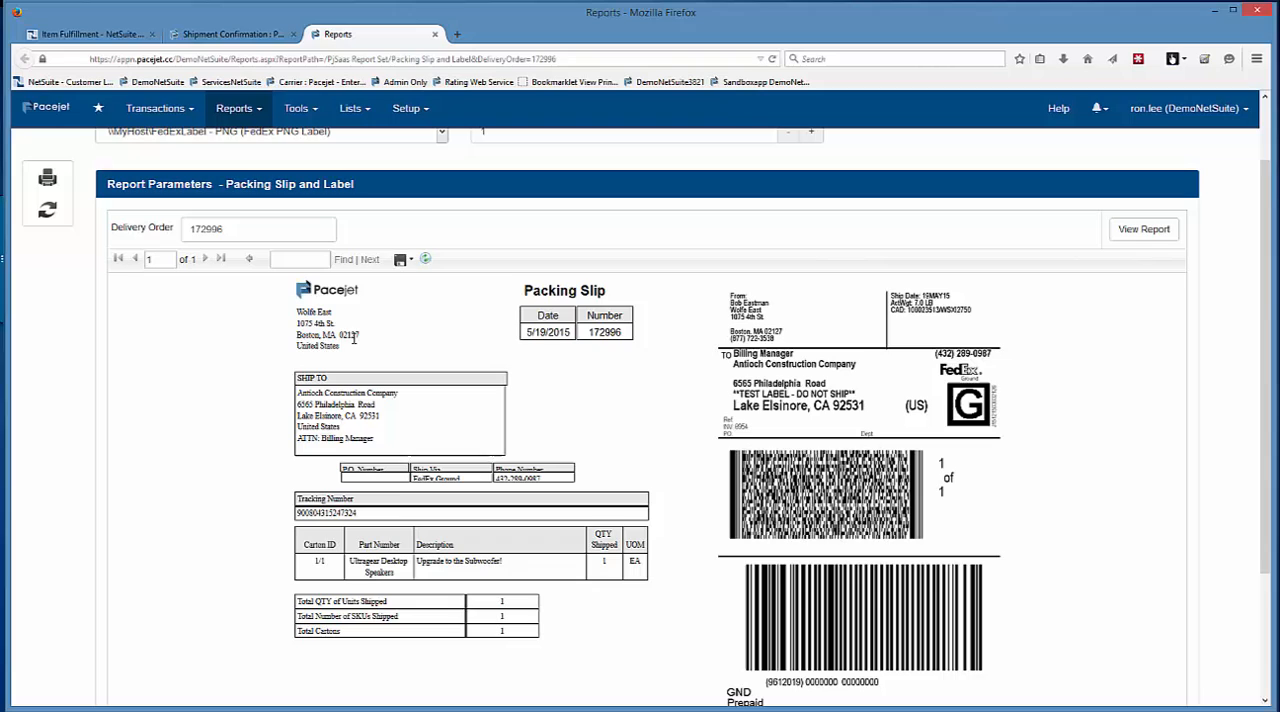
{"action": "mouse_move", "coordinate": [408, 441]}
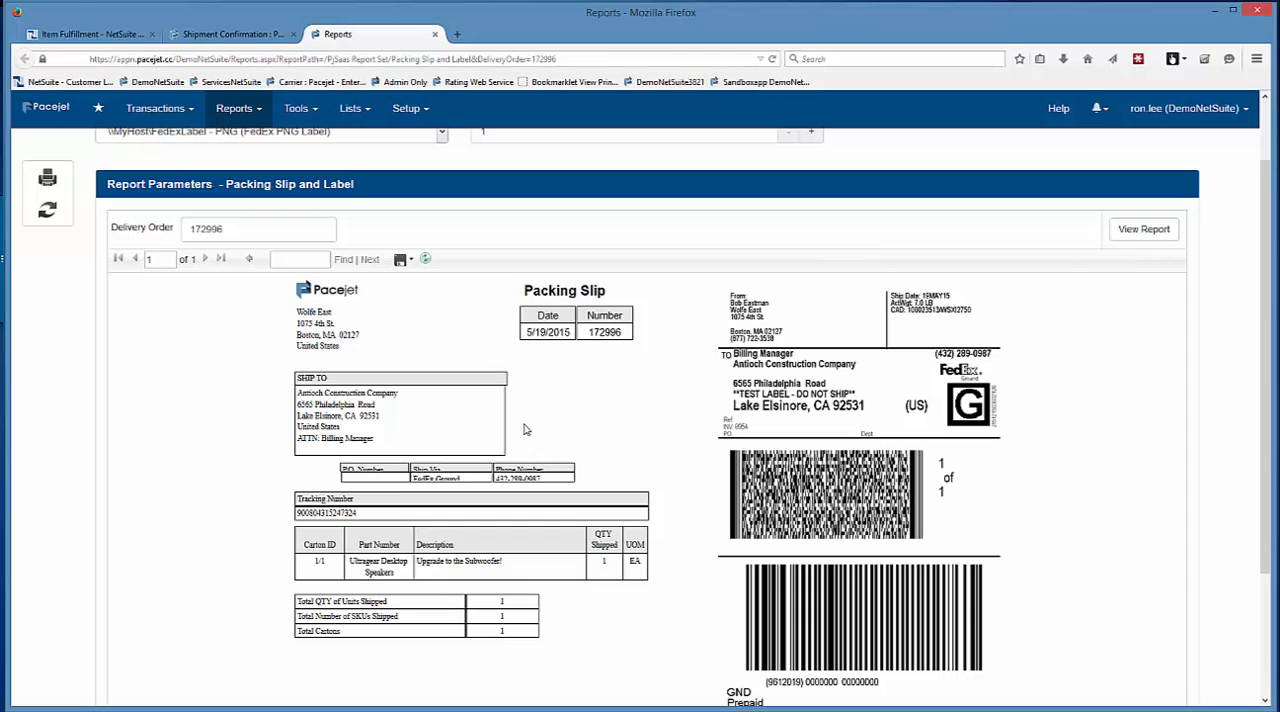
{"action": "left_click", "coordinate": [401, 259]}
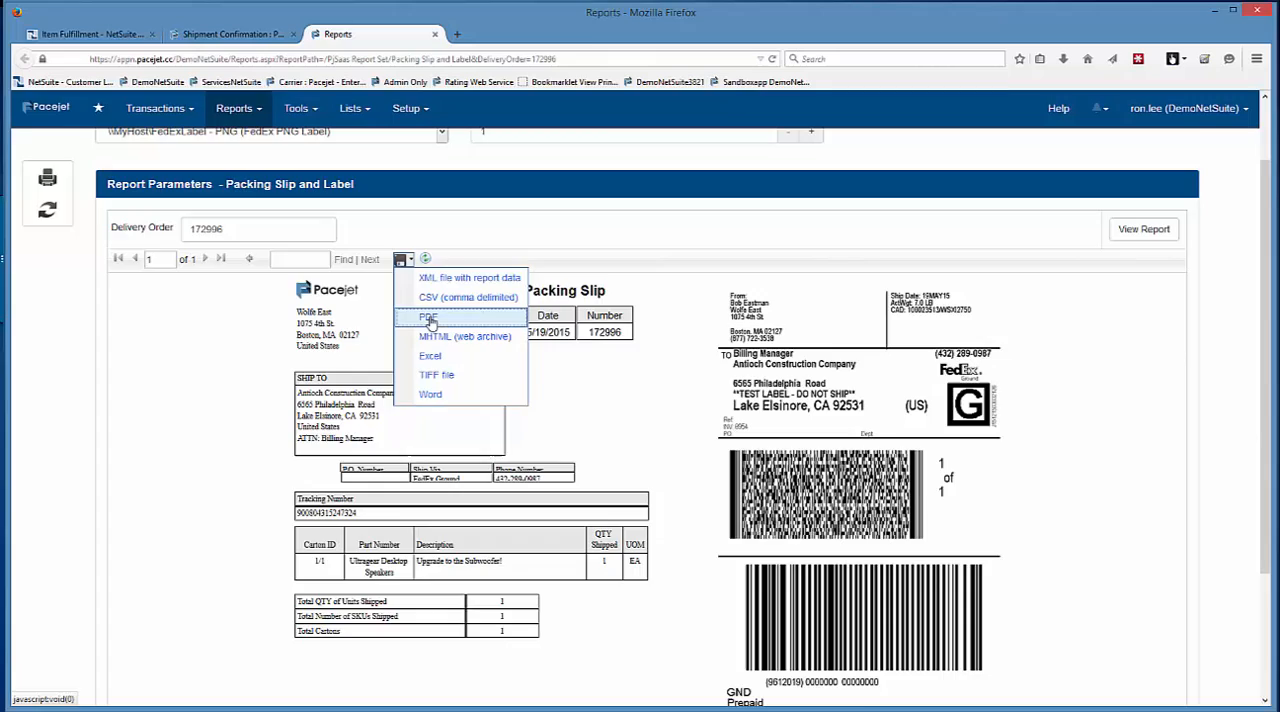
{"action": "left_click", "coordinate": [428, 317]}
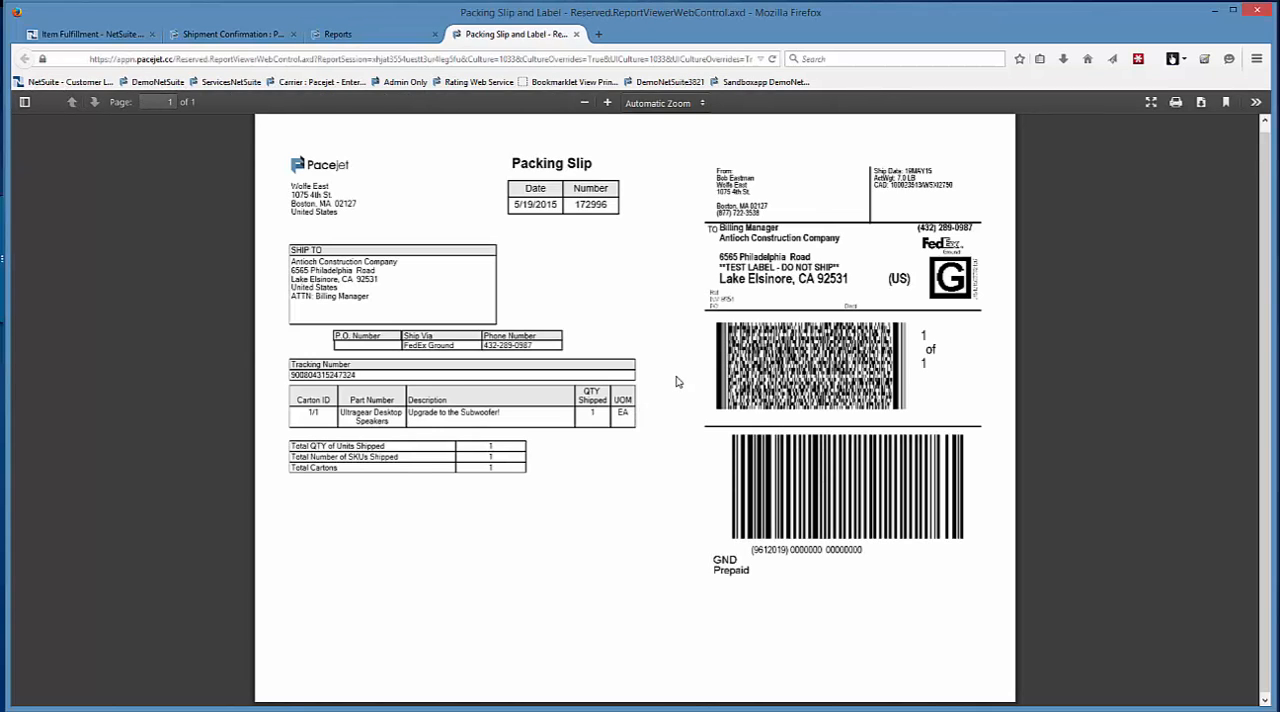